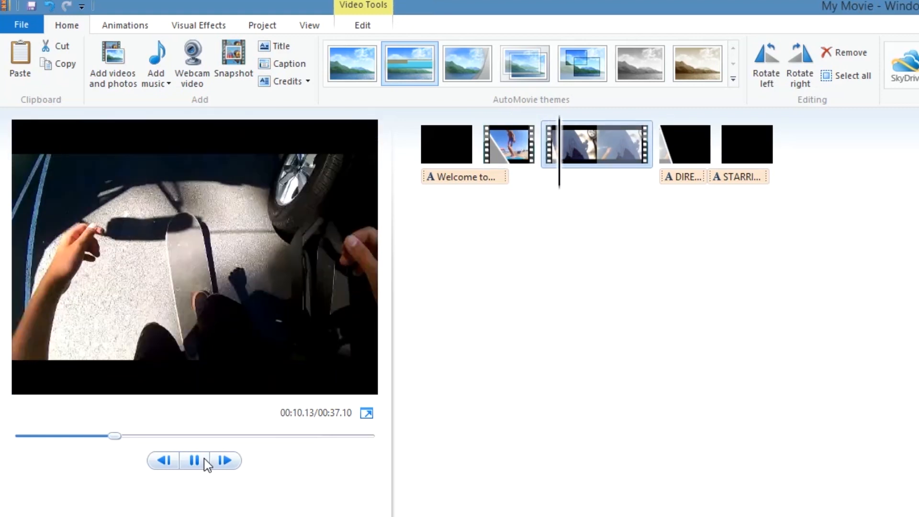
Pause preview playback and select a stretch of the first pier clip in the event browser.
click(198, 25)
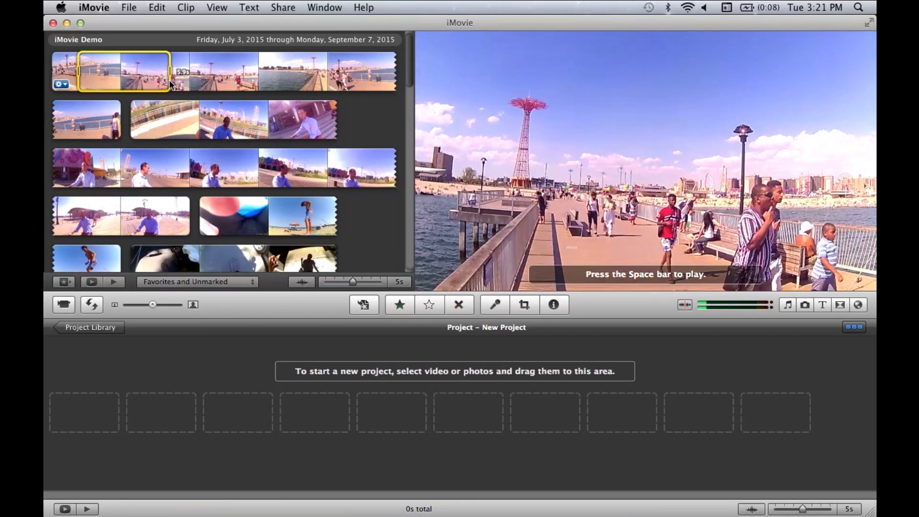
drag(123, 72, 76, 408)
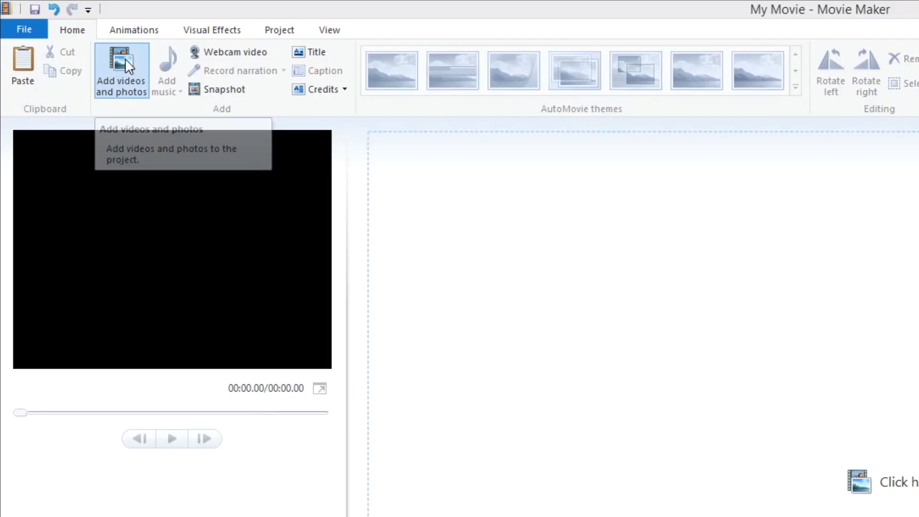
Import HD0020, FHD0021, HD0019 and FHD0006 from Demo Footage into the empty project.
click(121, 69)
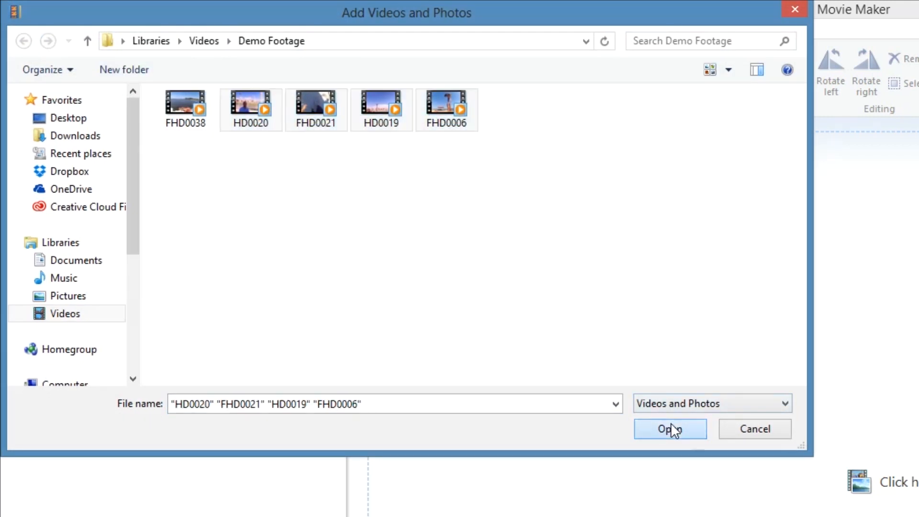
click(670, 429)
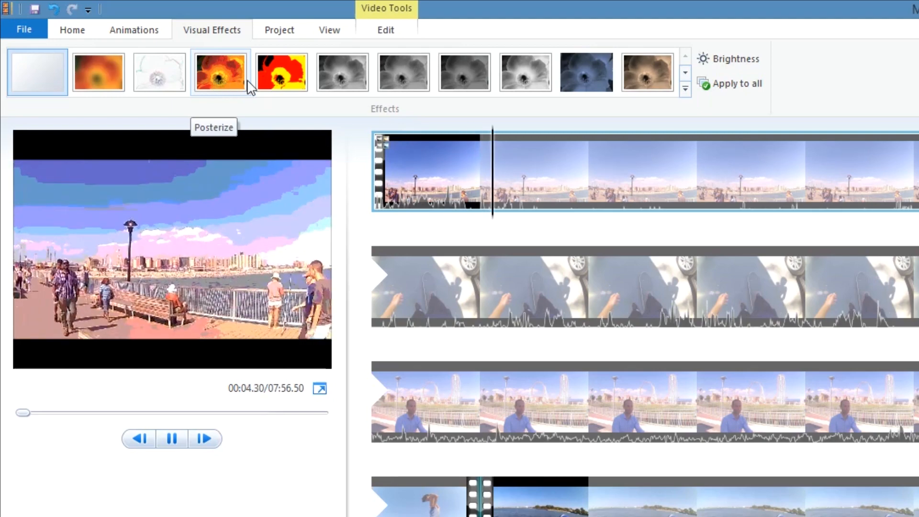
Try the Threshold effect, browse the transitions, then add the FHD0038 clip to the project.
click(281, 72)
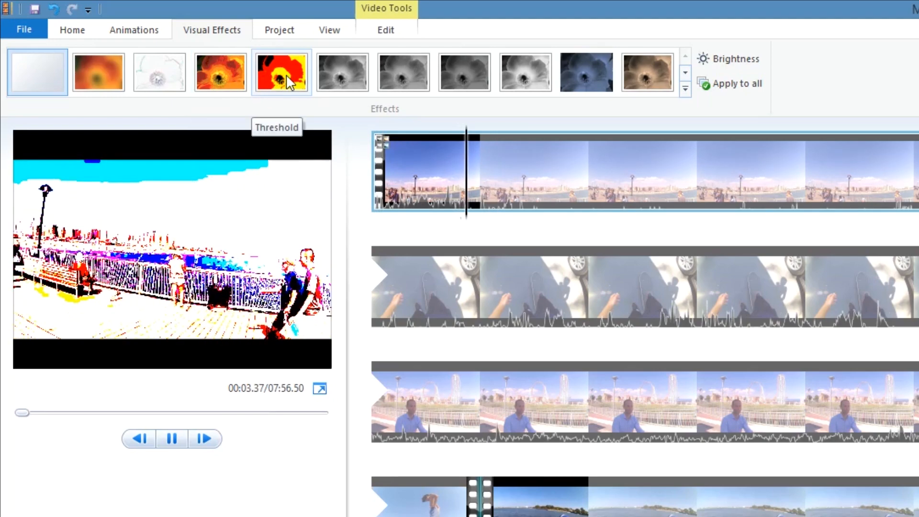
click(134, 30)
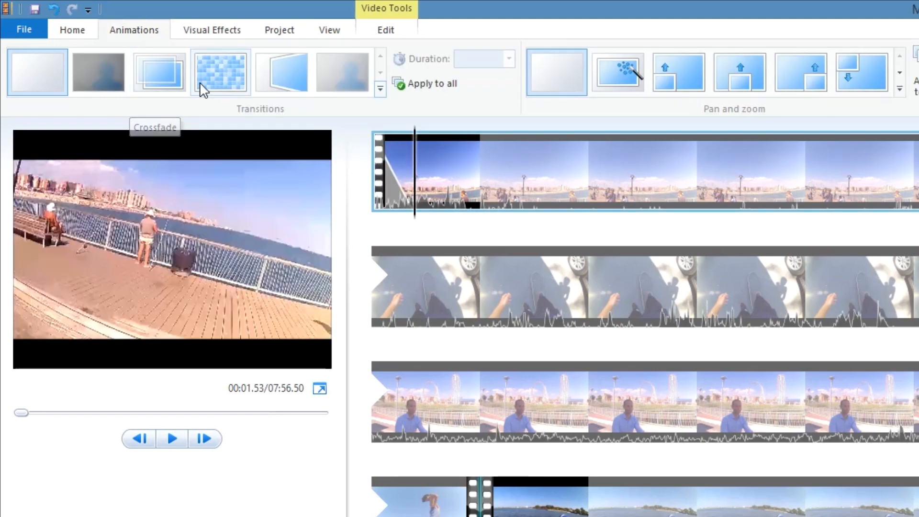
mouse_move(281, 72)
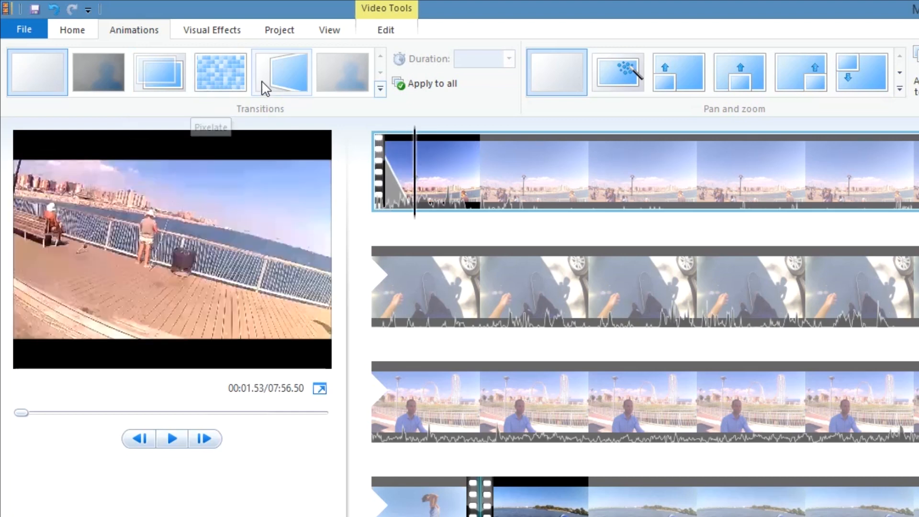
mouse_move(281, 72)
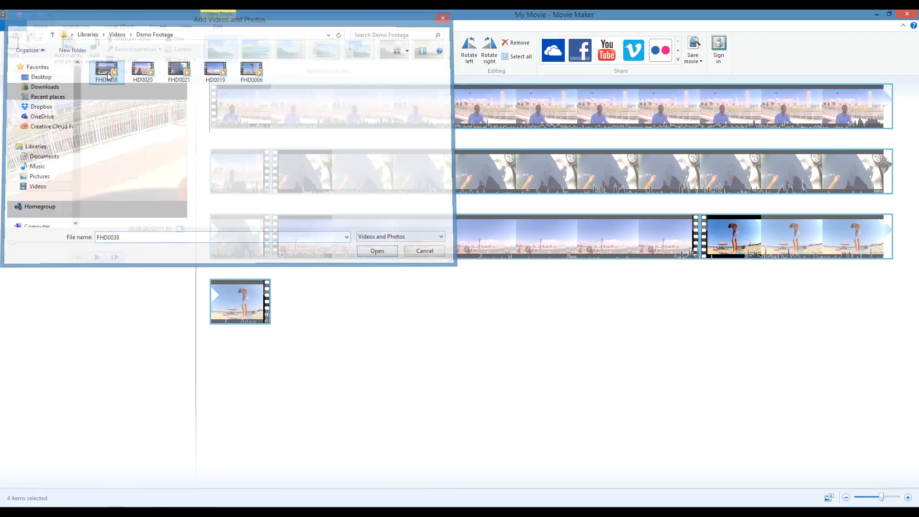
click(378, 250)
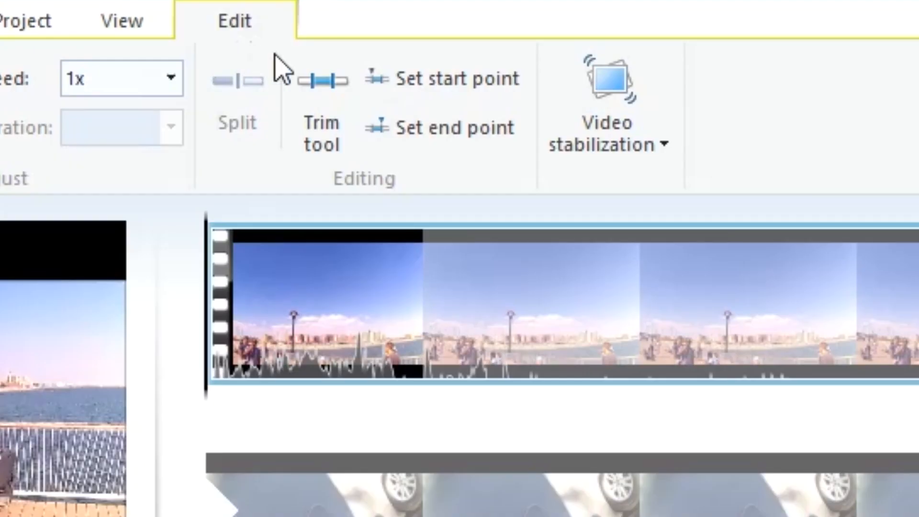
mouse_move(322, 106)
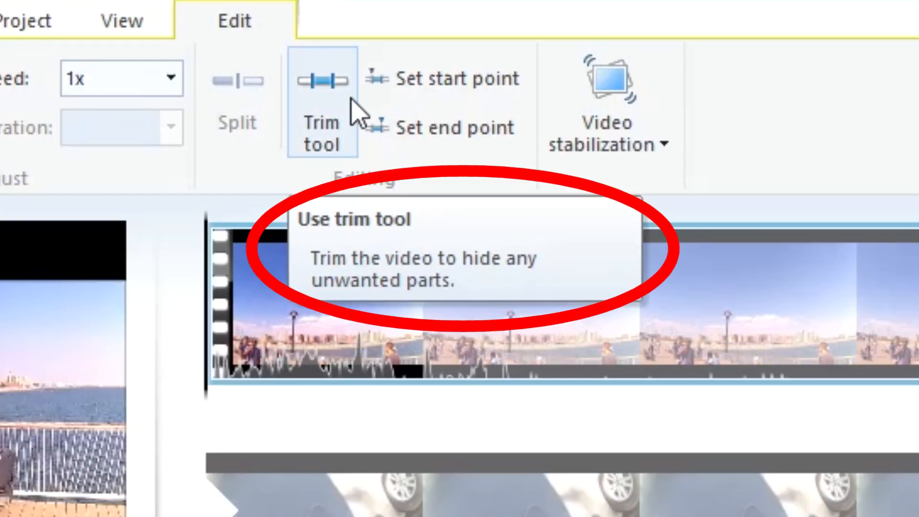
Trim the first clip so it runs from 5.54 s to 20.57 s.
click(322, 79)
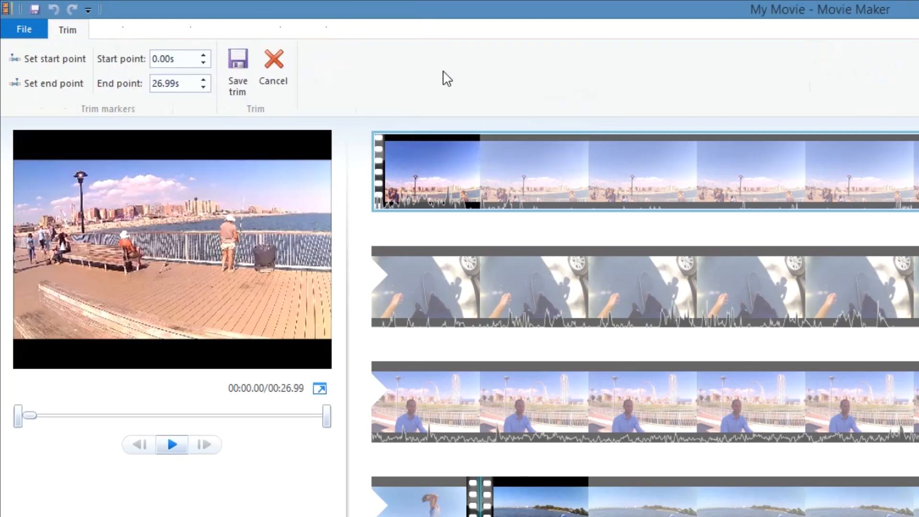
drag(19, 414, 56, 414)
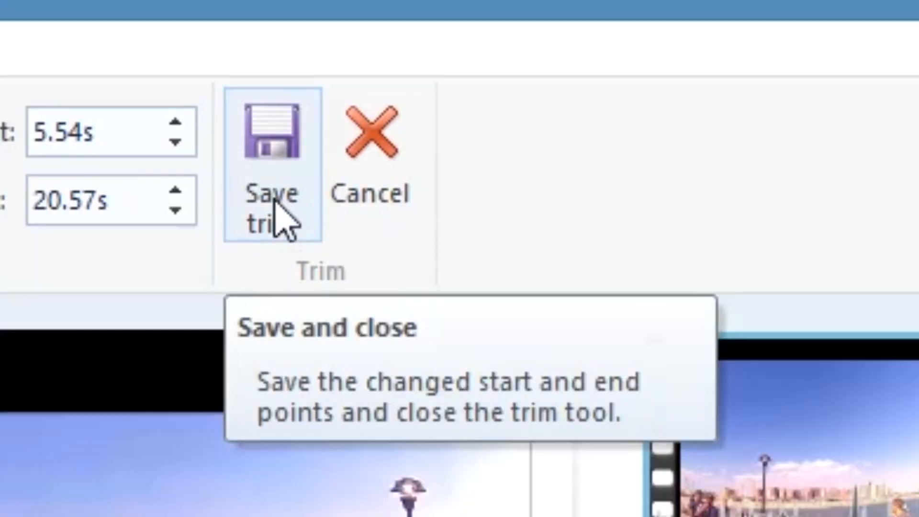
Keep the trim points, then import the five Demo Footage clips into GoPro Studio.
click(270, 132)
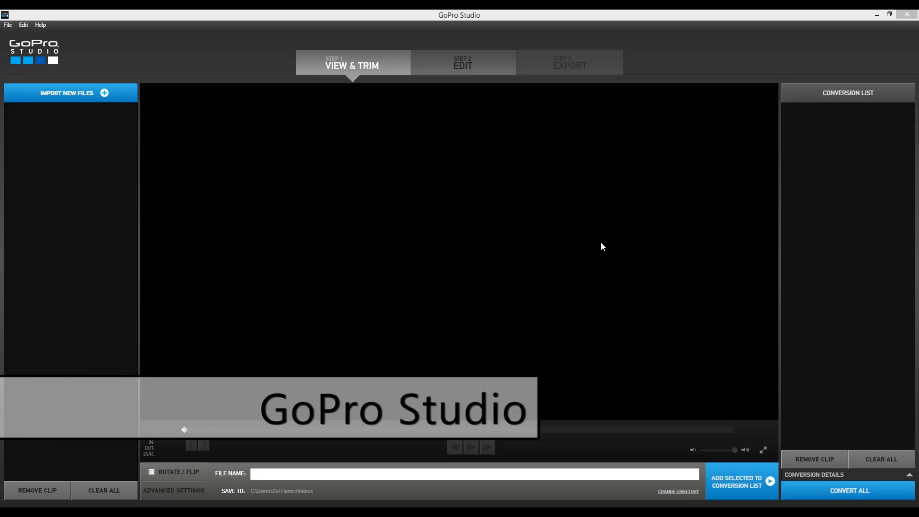
mouse_move(425, 191)
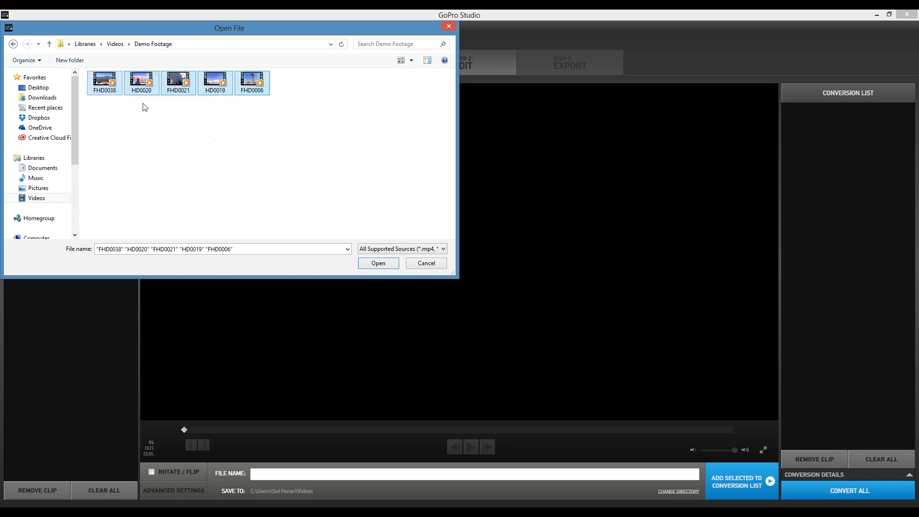
click(378, 263)
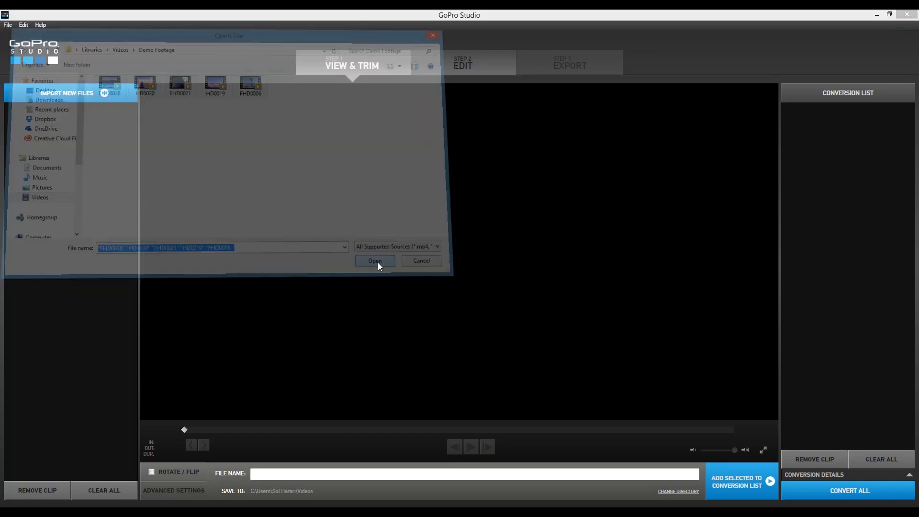
click(375, 261)
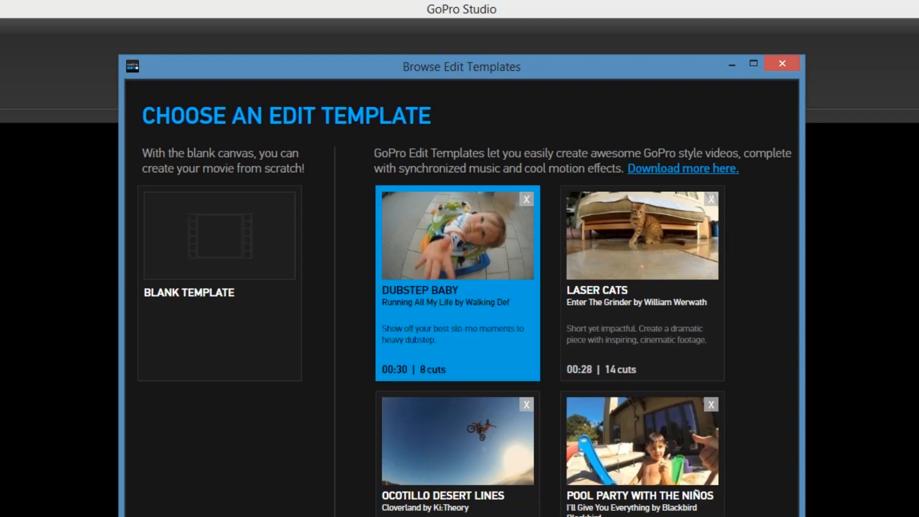
Queue the imported clips and convert all five of them.
click(782, 63)
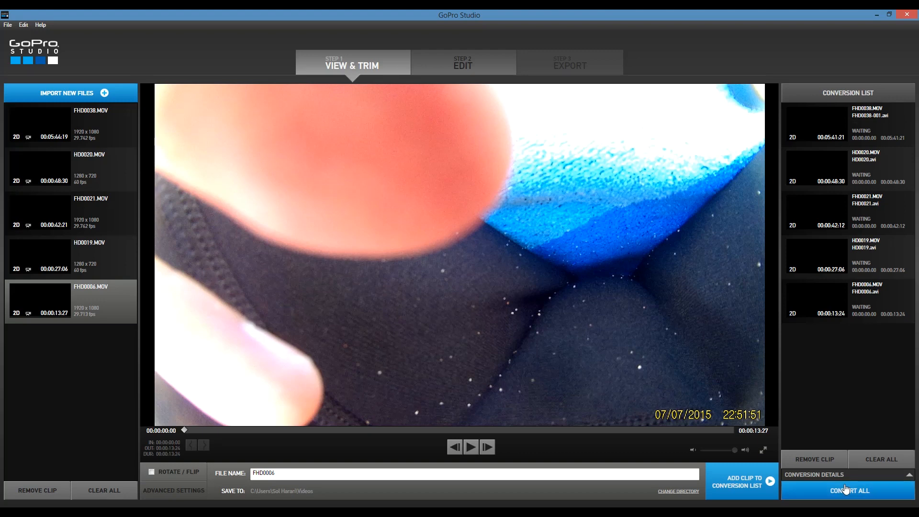
click(847, 491)
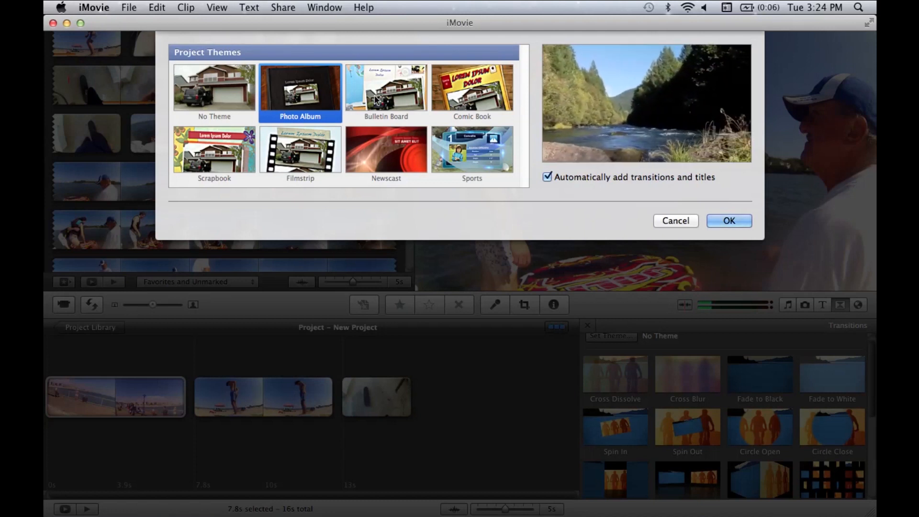
Preview the Bulletin Board and Comic Book project themes.
click(386, 90)
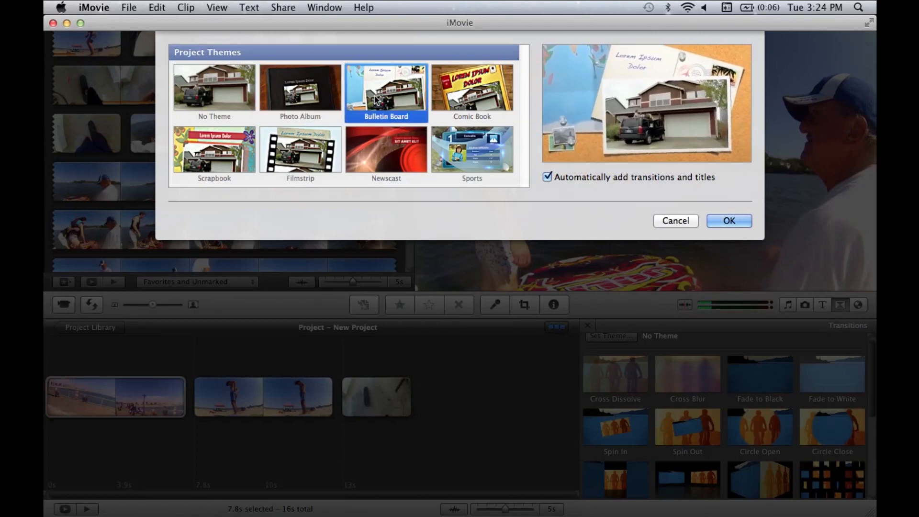
click(471, 91)
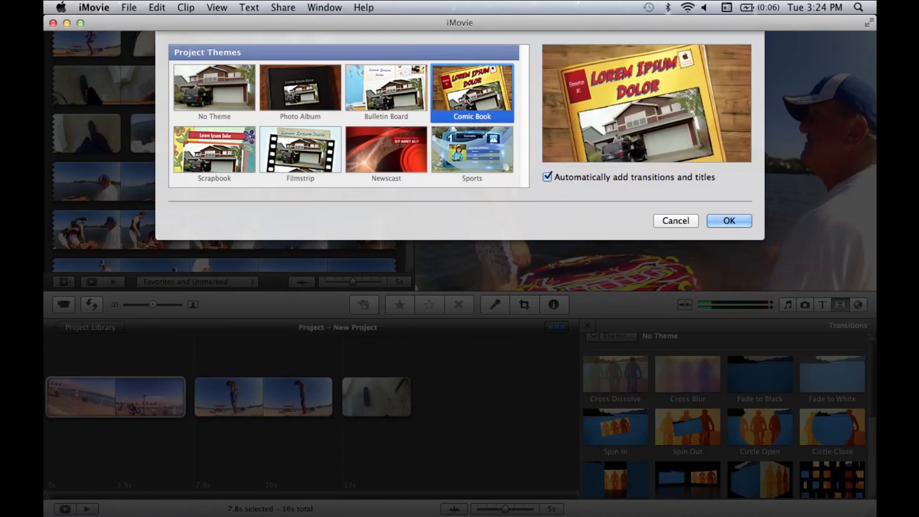
Preview the Retro, Organic and Blobs title backgrounds.
click(728, 220)
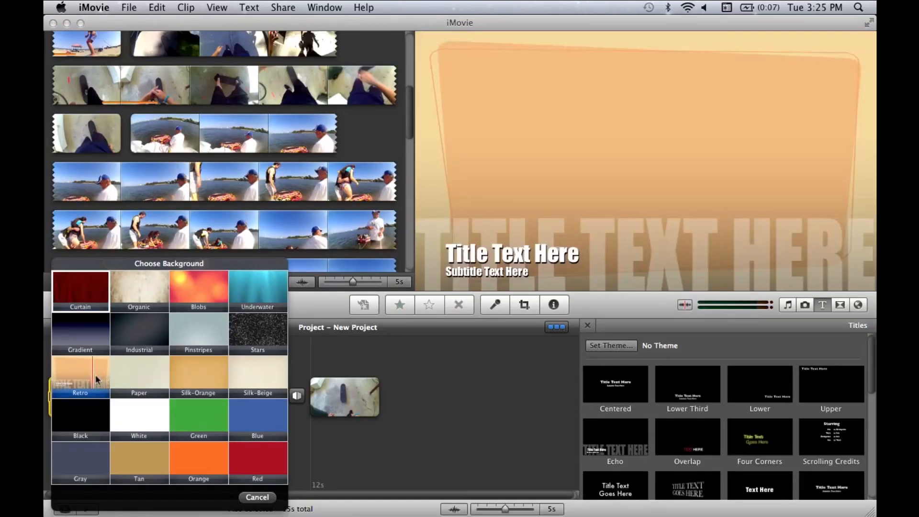
click(198, 291)
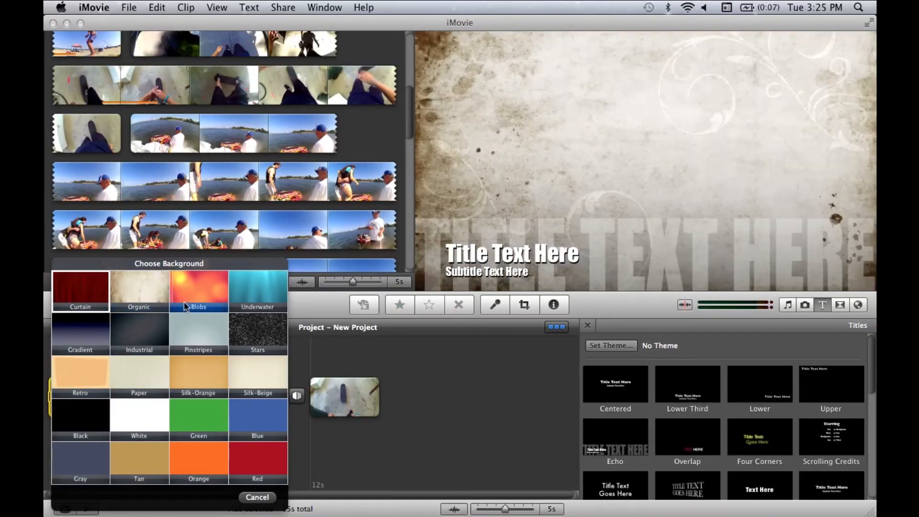
click(256, 291)
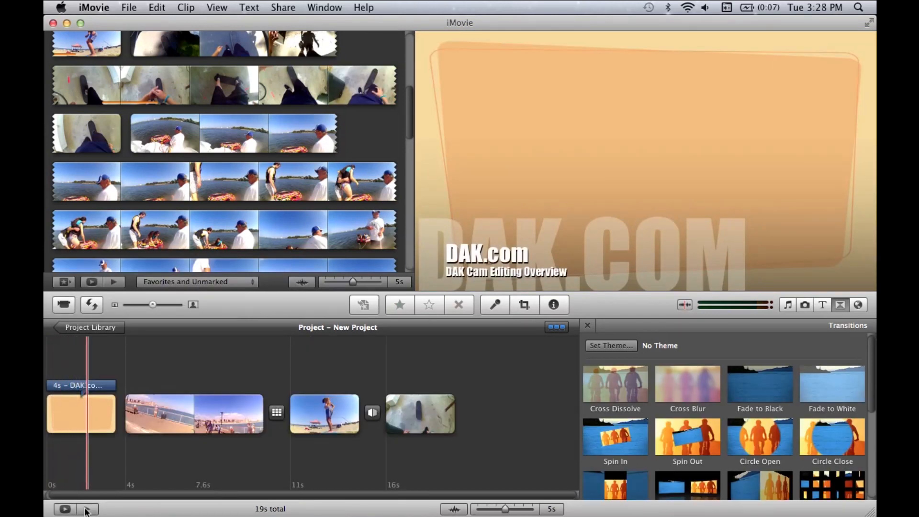
click(87, 508)
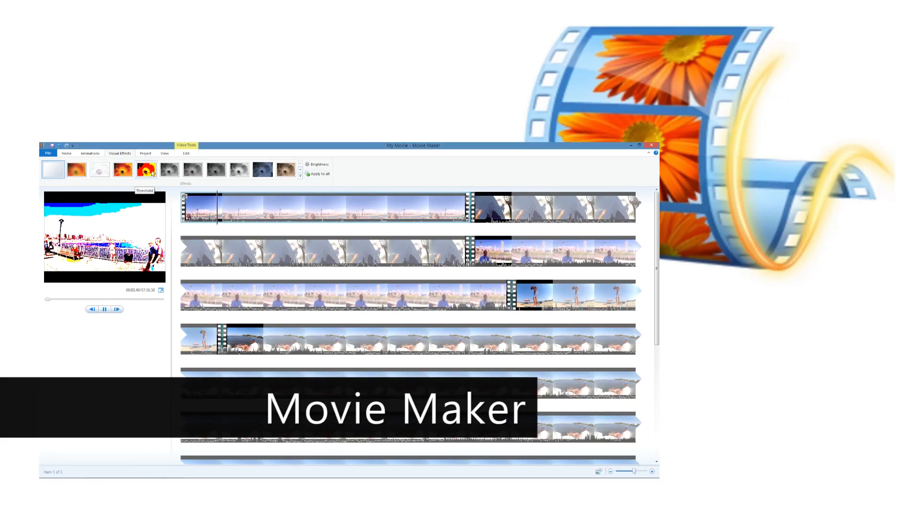
Apply the Hot Day look to the pier clip, then finish on Vignette Large.
click(170, 170)
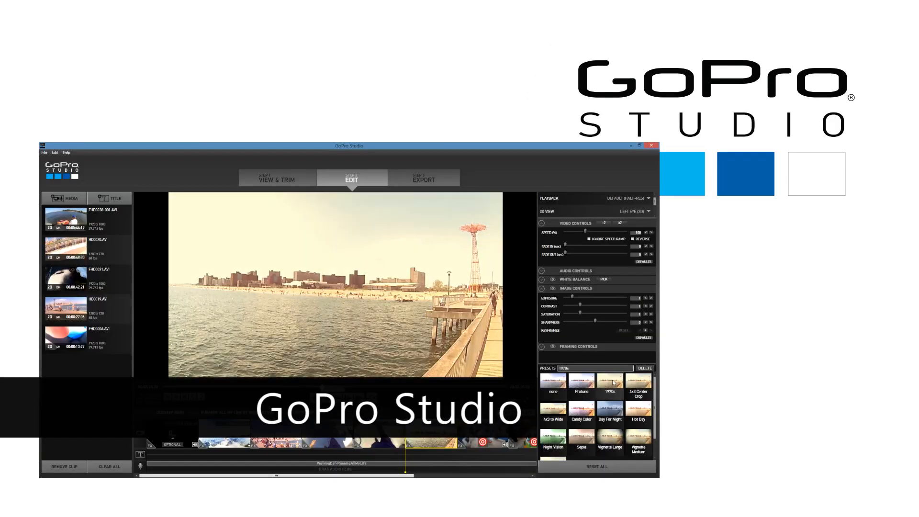
click(638, 411)
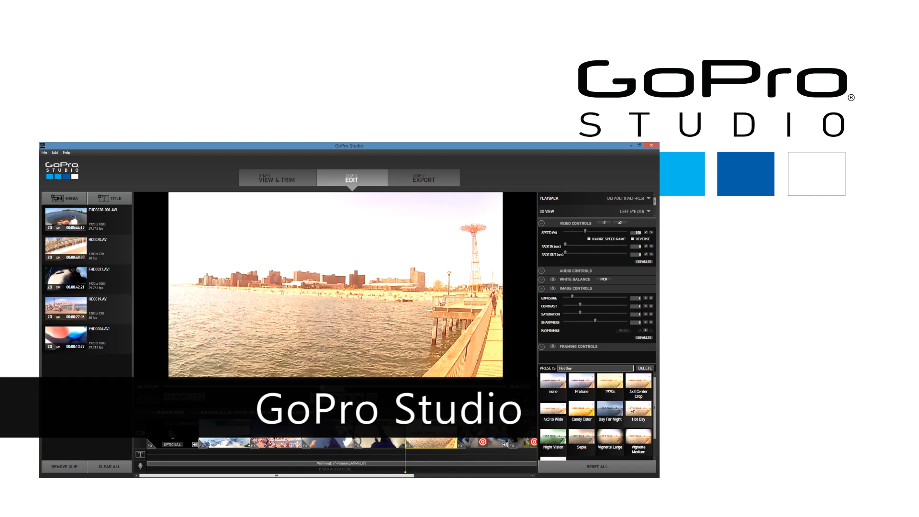
click(608, 437)
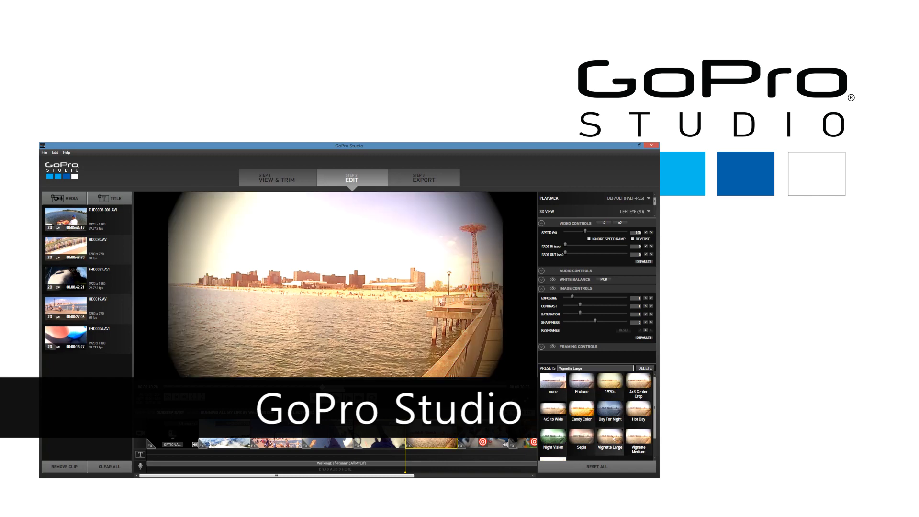